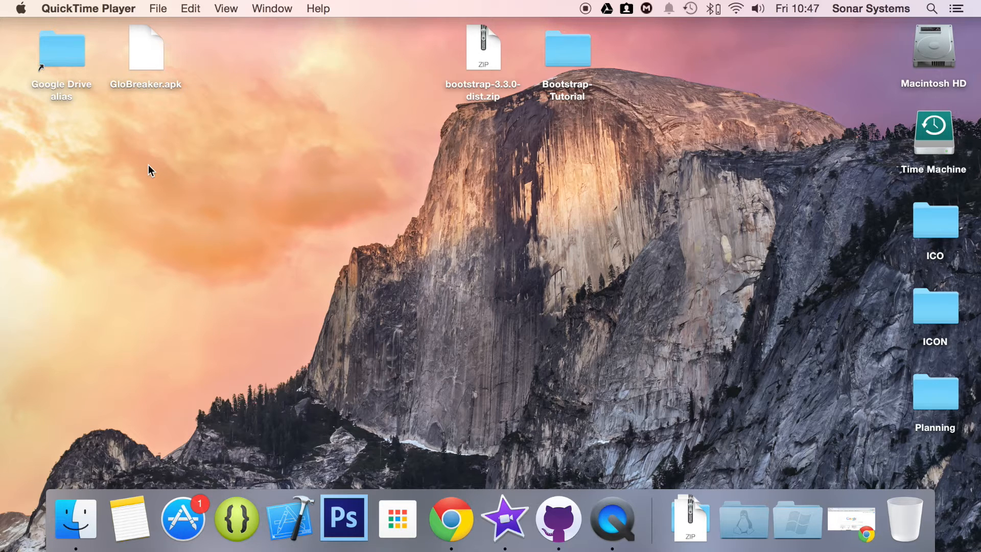
{"action": "mouse_move", "coordinate": [568, 51]}
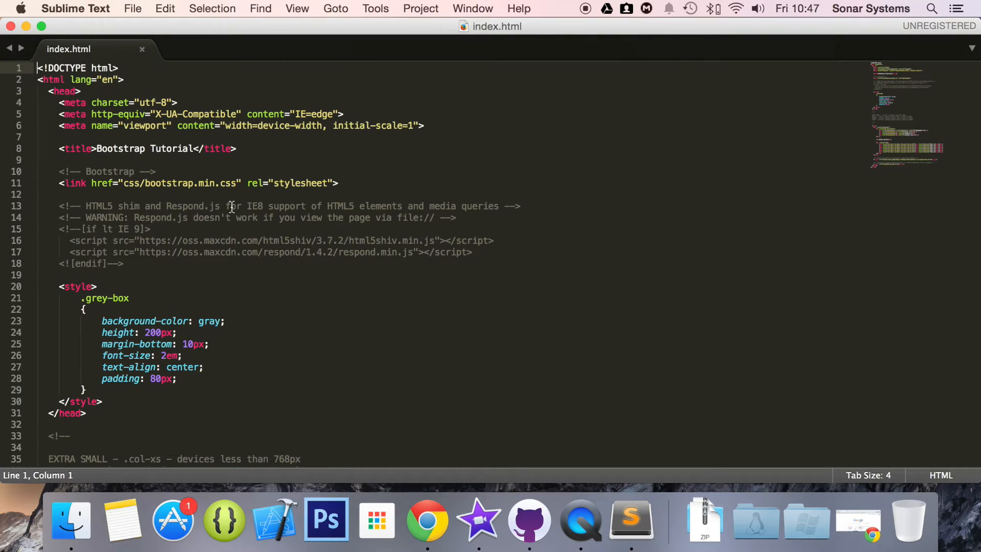
{"action": "scroll", "scroll_direction": "down", "scroll_amount": 3}
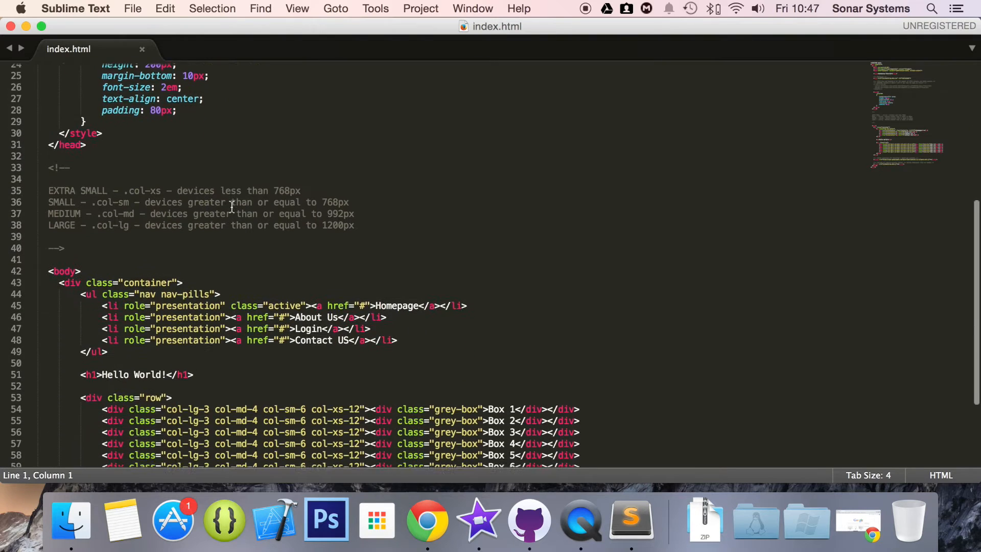
{"action": "scroll", "scroll_direction": "down", "scroll_amount": 3}
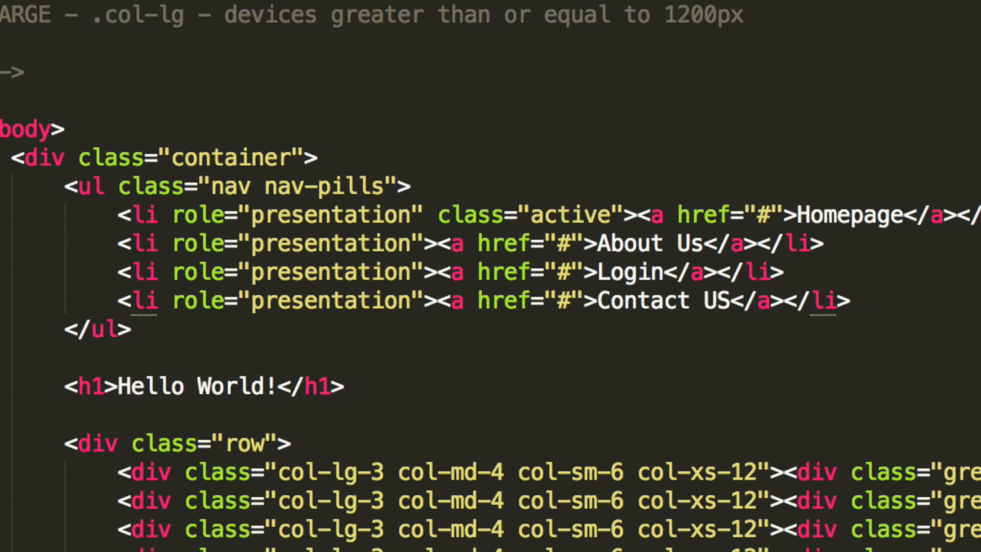
Step: Give the Contact US list item class="disabled", then open index.html in Chrome from Finder
{"action": "type", "text": "class"}
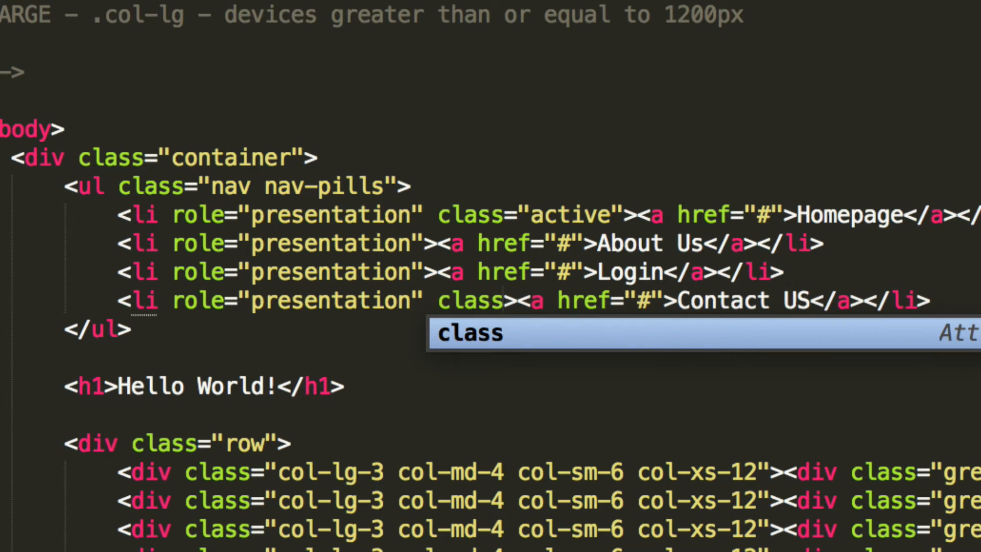
{"action": "type", "text": "=\"disab"}
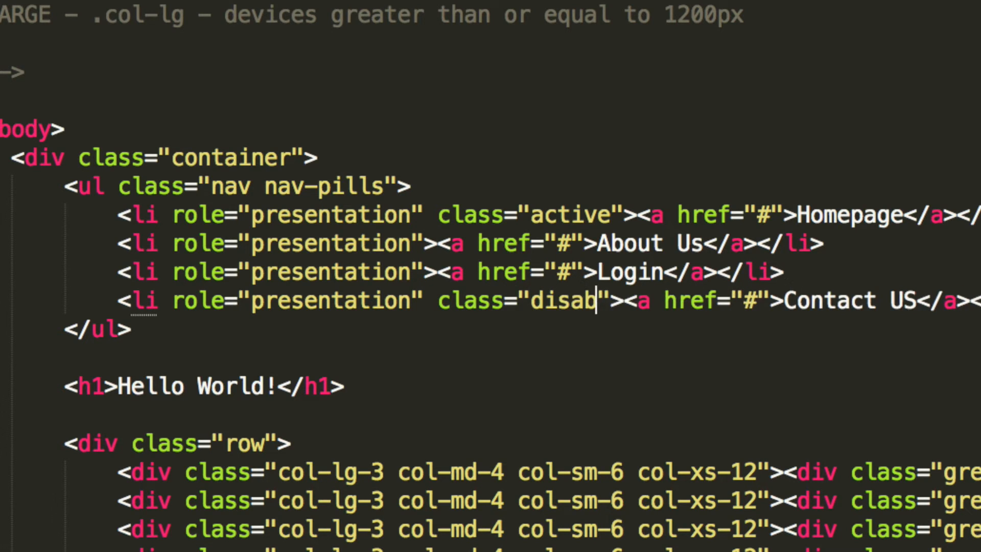
{"action": "type", "text": "led"}
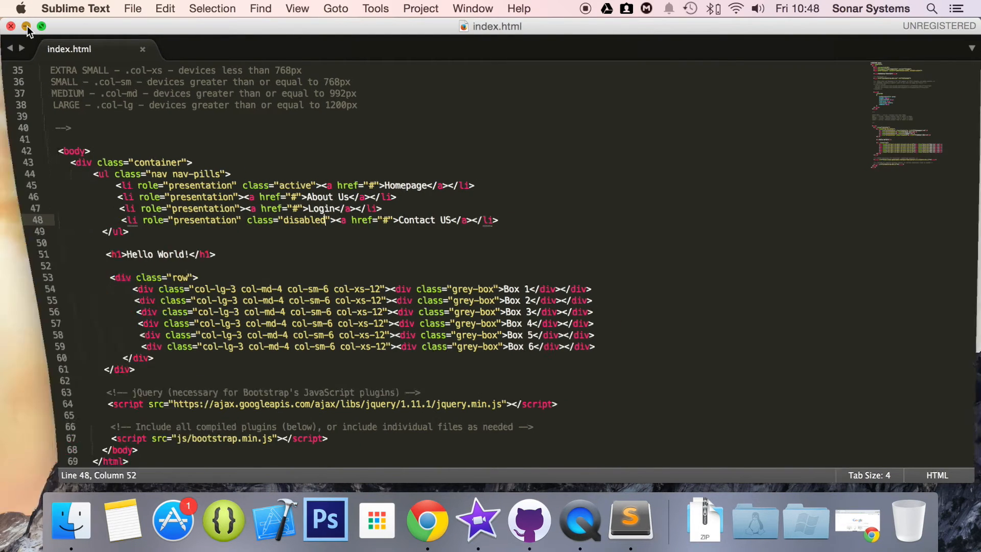
{"action": "left_click", "coordinate": [24, 25]}
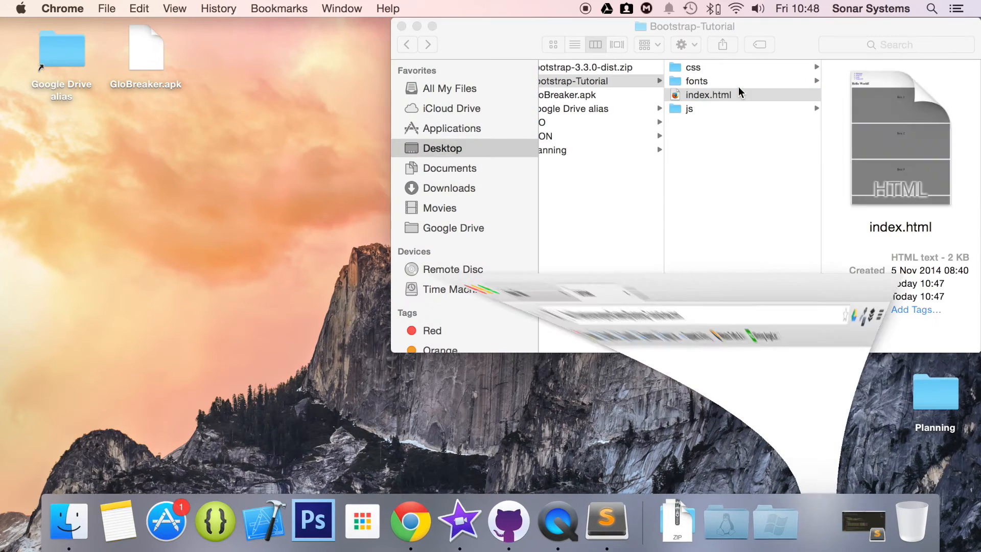
{"action": "double_click", "coordinate": [707, 94]}
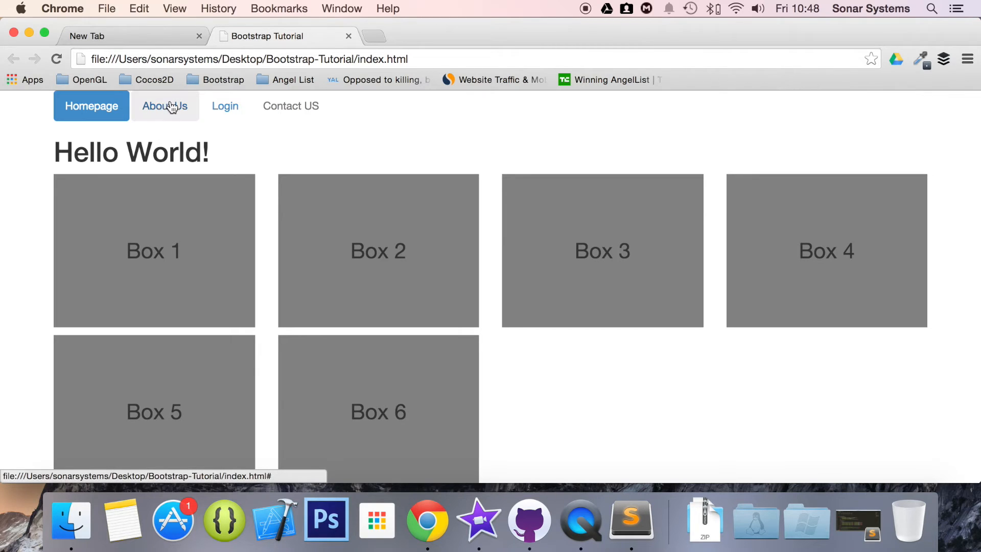
{"action": "mouse_move", "coordinate": [164, 115]}
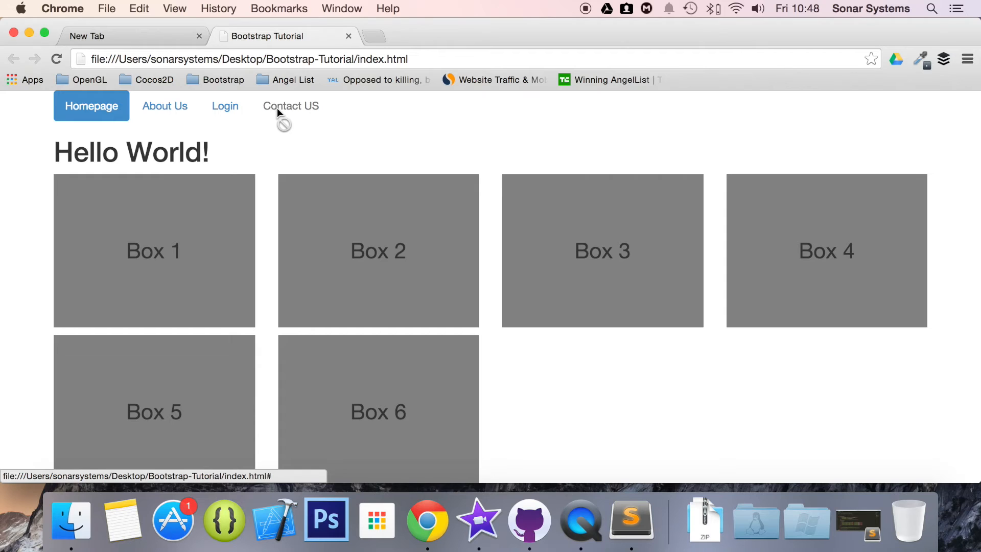
Step: Click the greyed-out Contact US pill in Chrome to confirm it does nothing
{"action": "left_click", "coordinate": [290, 106]}
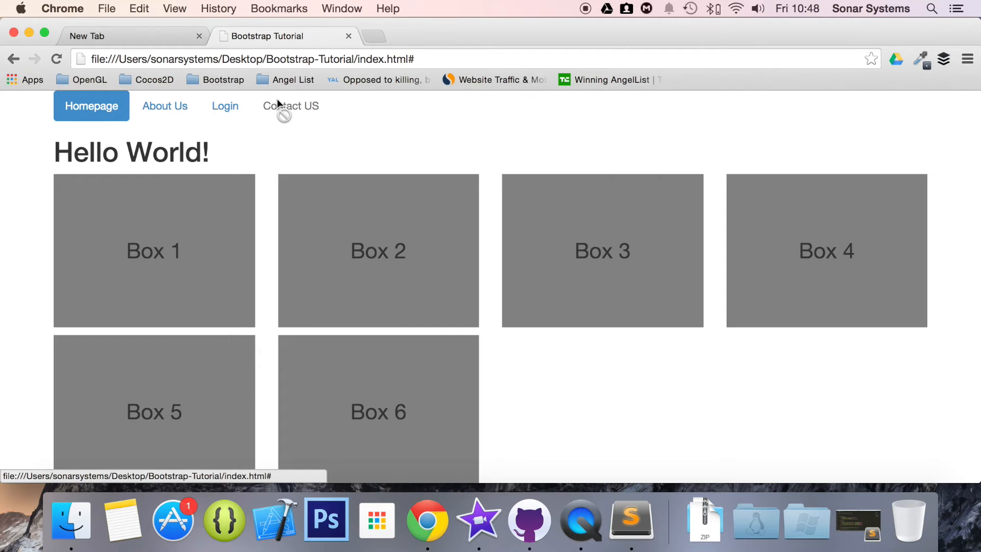
{"action": "mouse_move", "coordinate": [379, 227]}
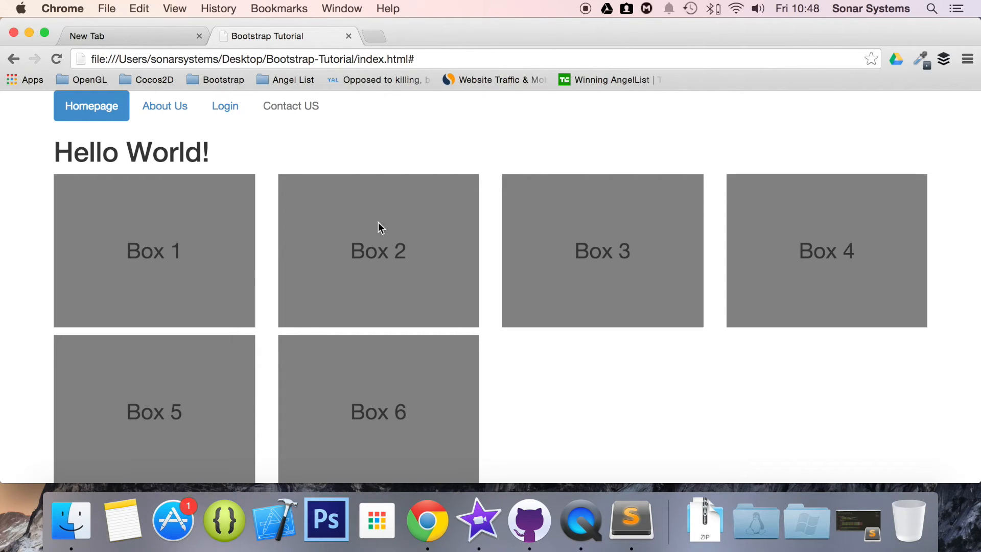
{"action": "mouse_move", "coordinate": [311, 111]}
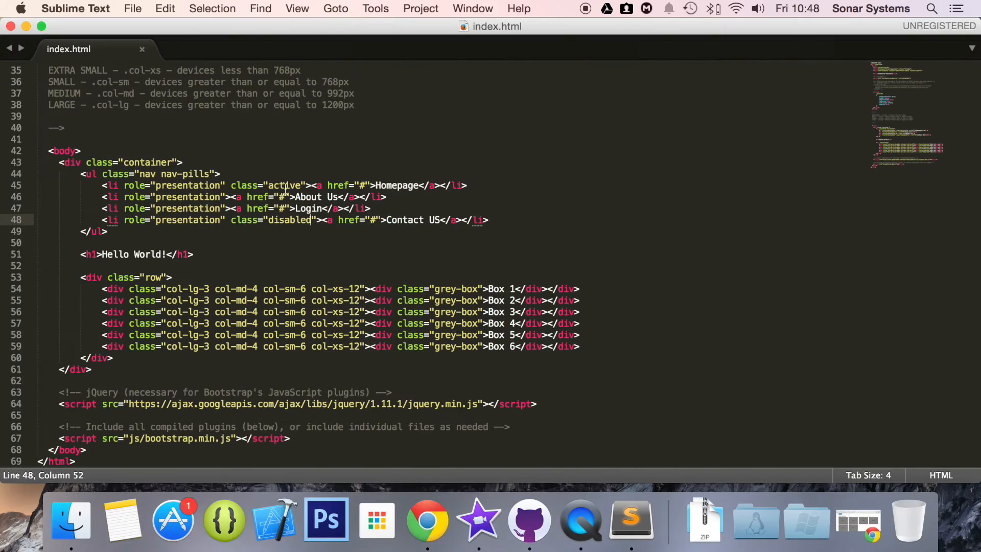
{"action": "left_click", "coordinate": [329, 220]}
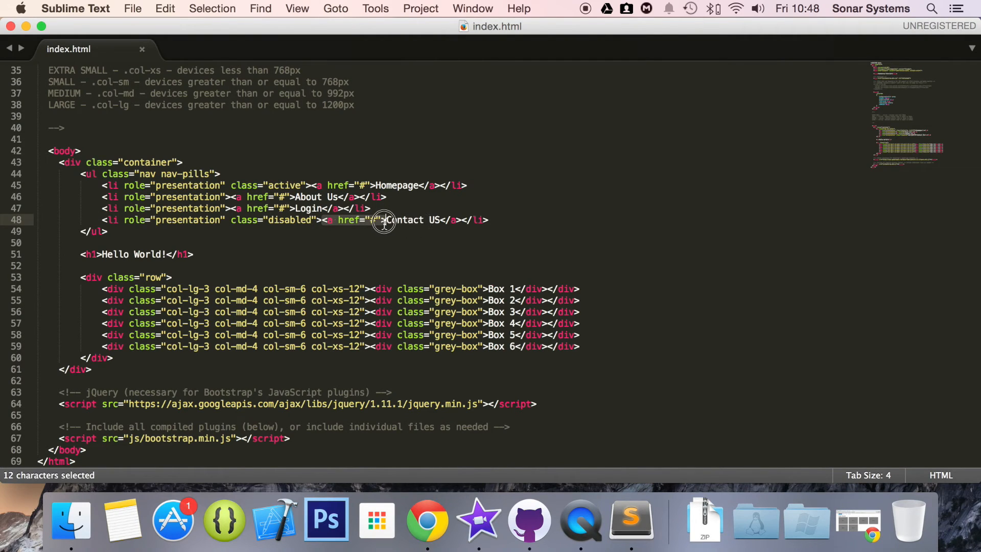
{"action": "left_click", "coordinate": [382, 220]}
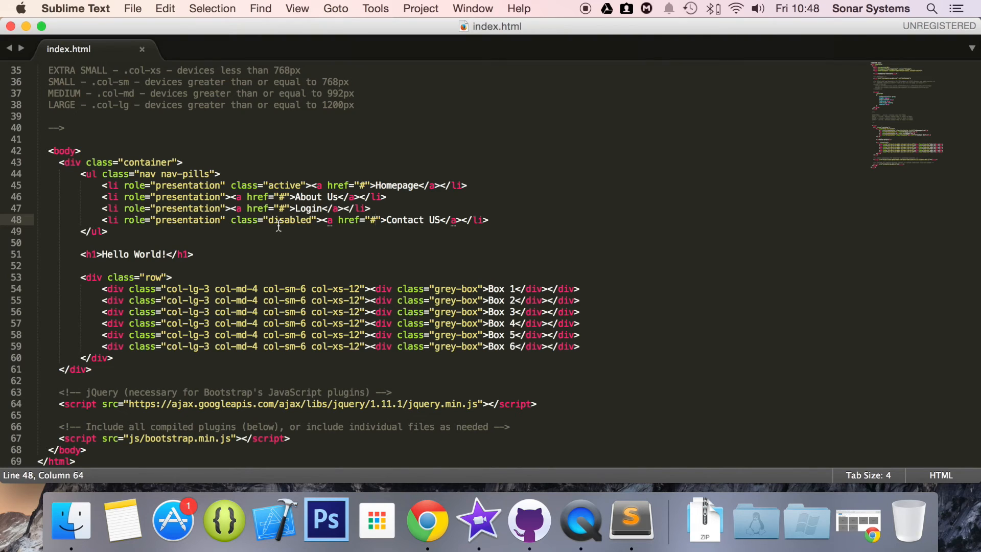
{"action": "mouse_move", "coordinate": [233, 220]}
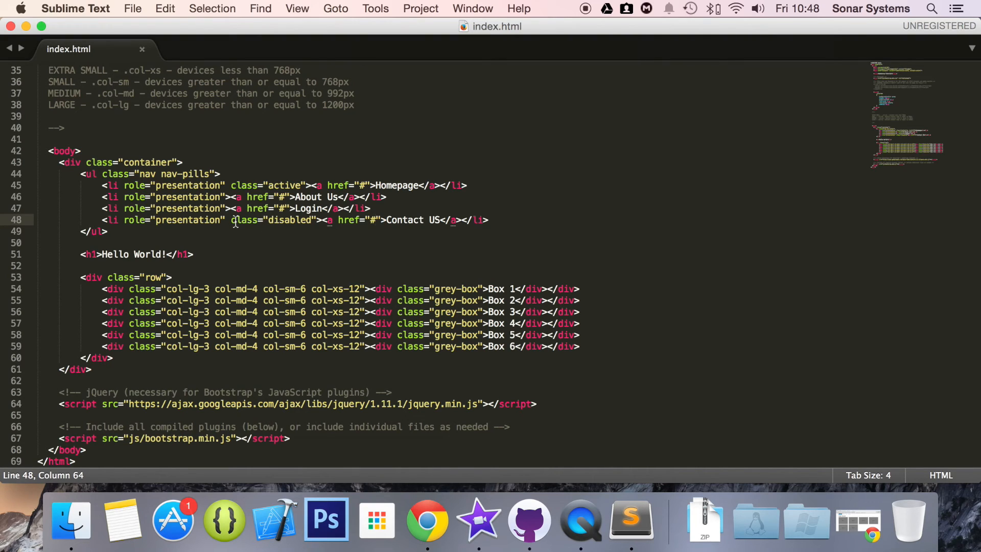